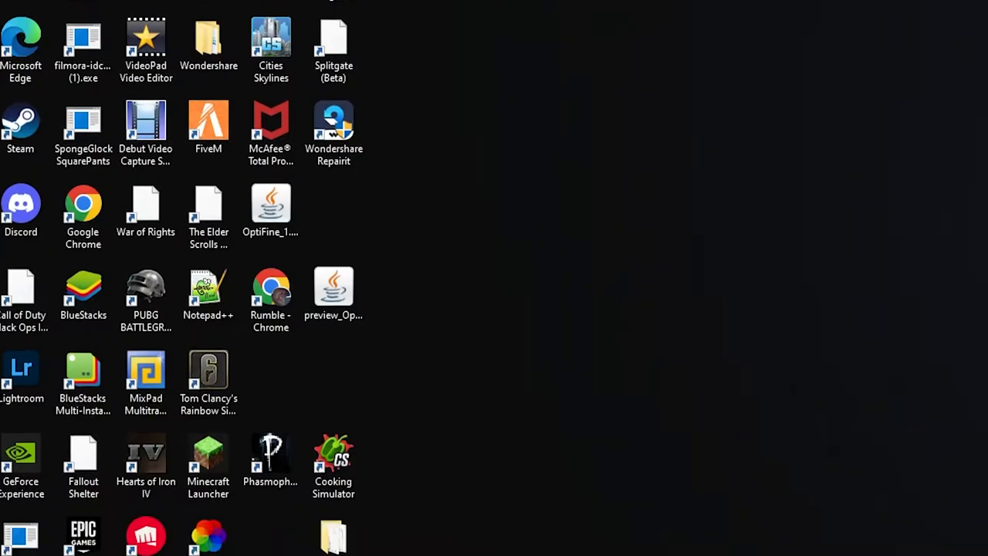
scroll(down, 3)
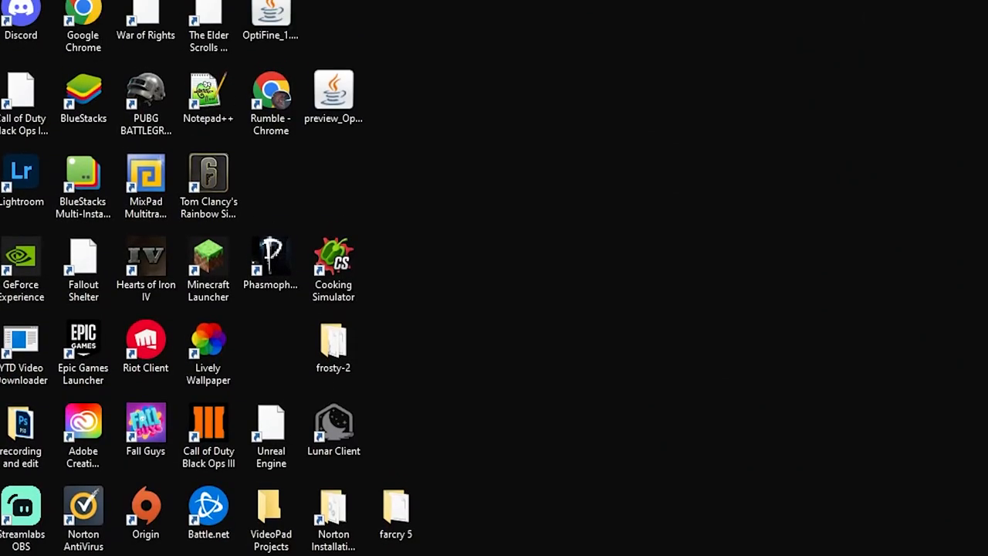